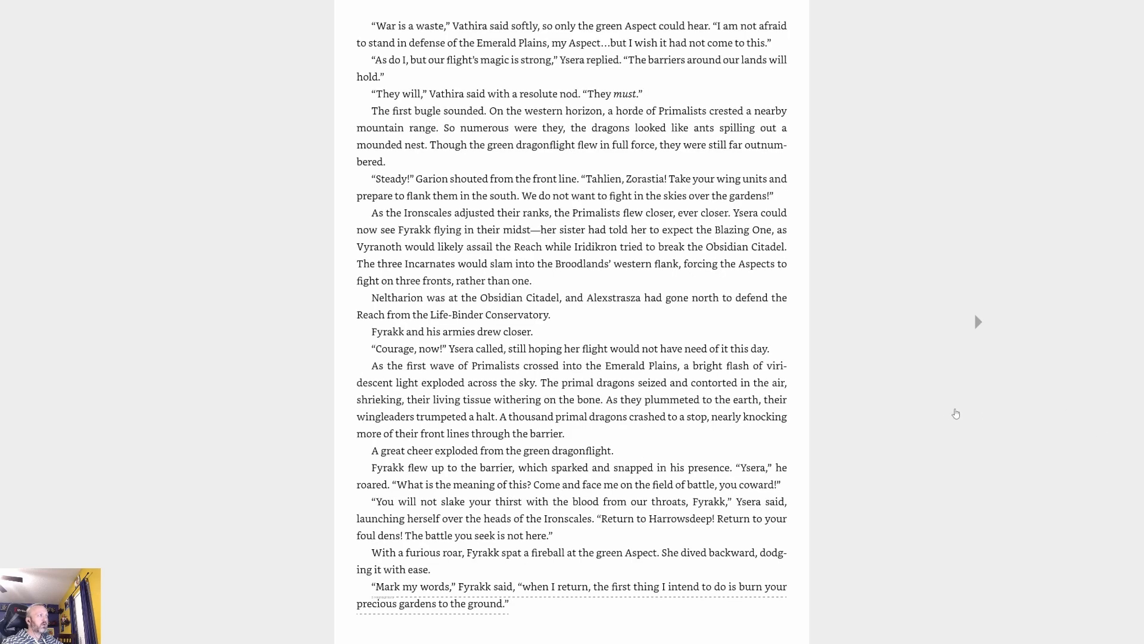
mouse_move(946, 404)
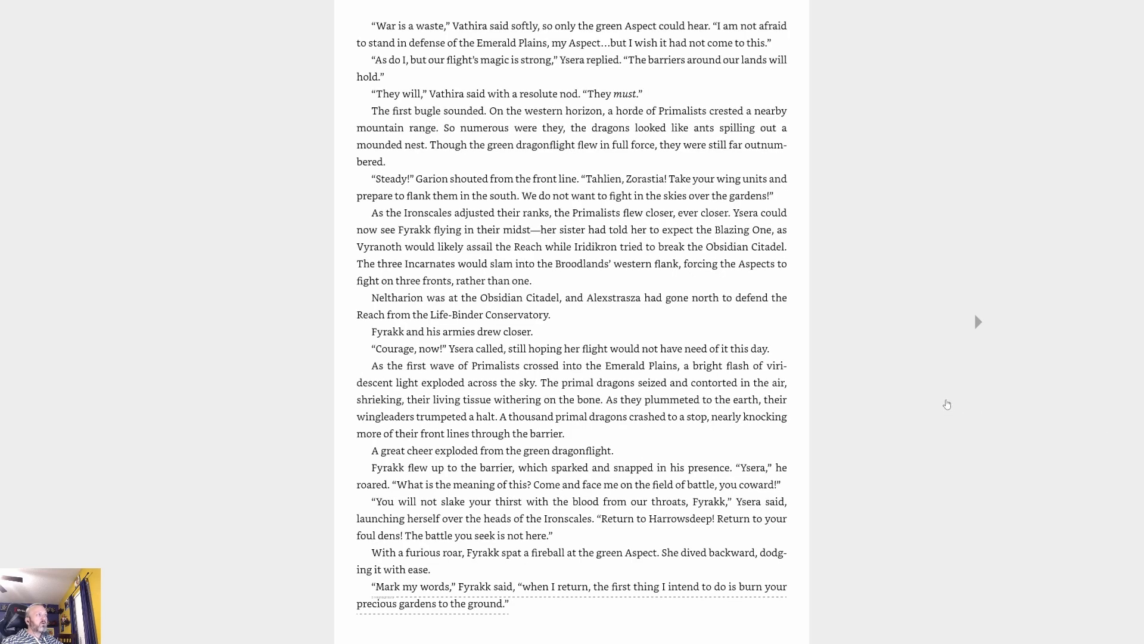
mouse_move(983, 424)
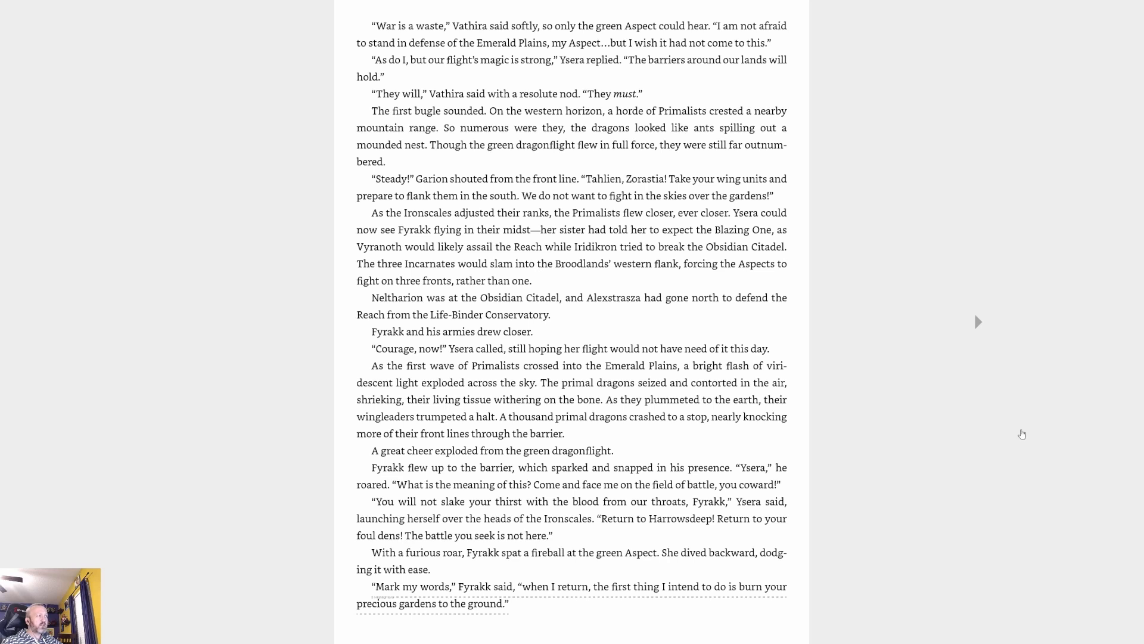
mouse_move(1003, 423)
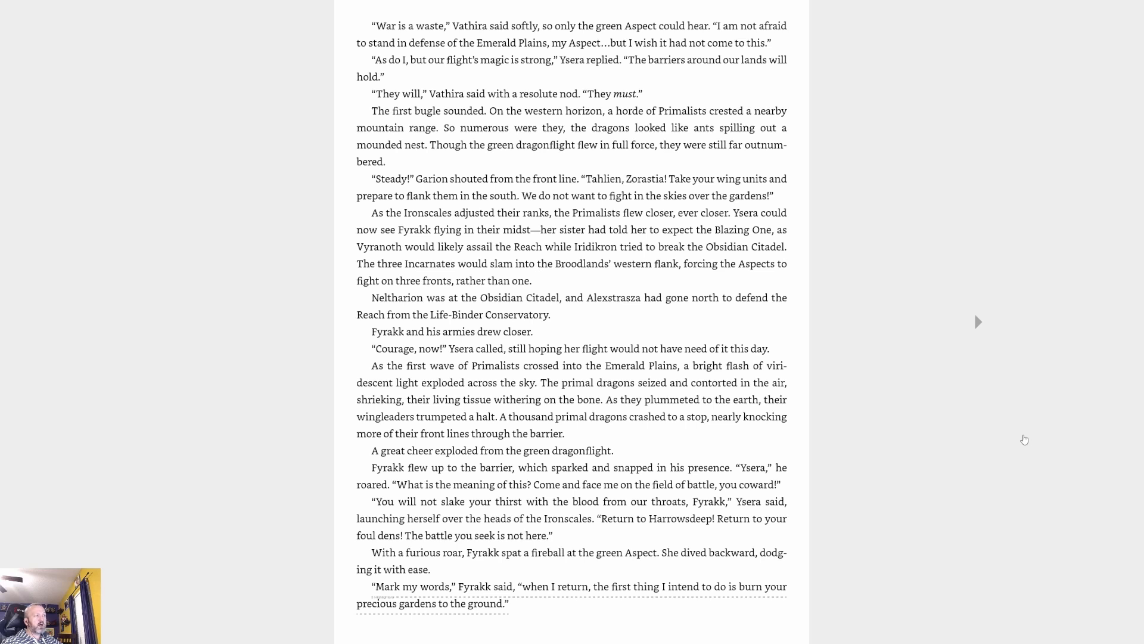
mouse_move(1041, 471)
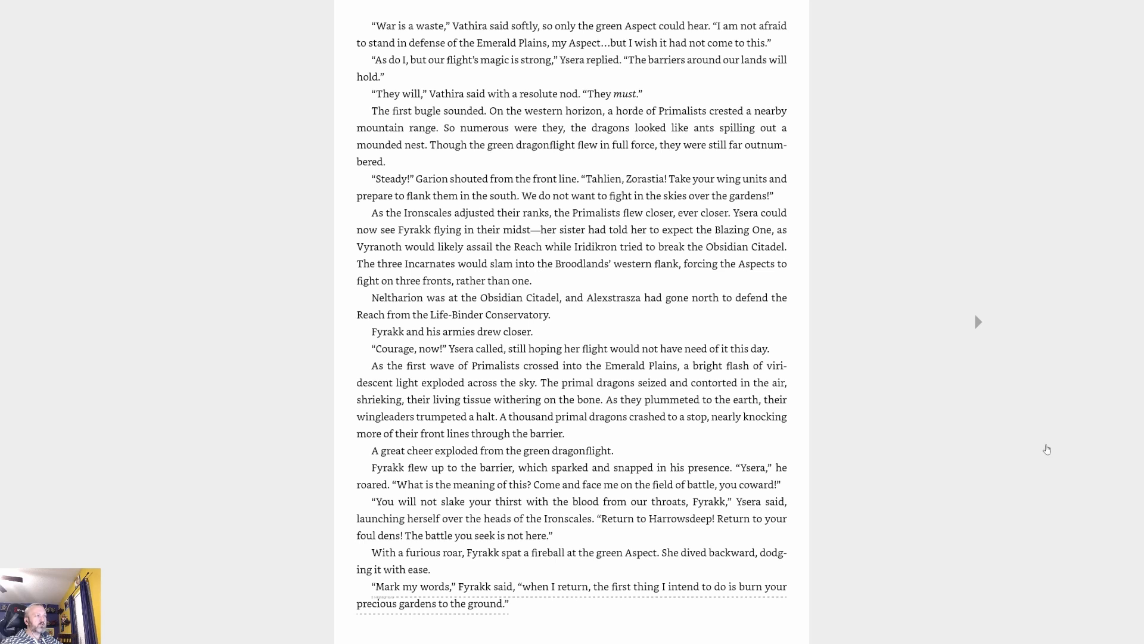
mouse_move(1030, 441)
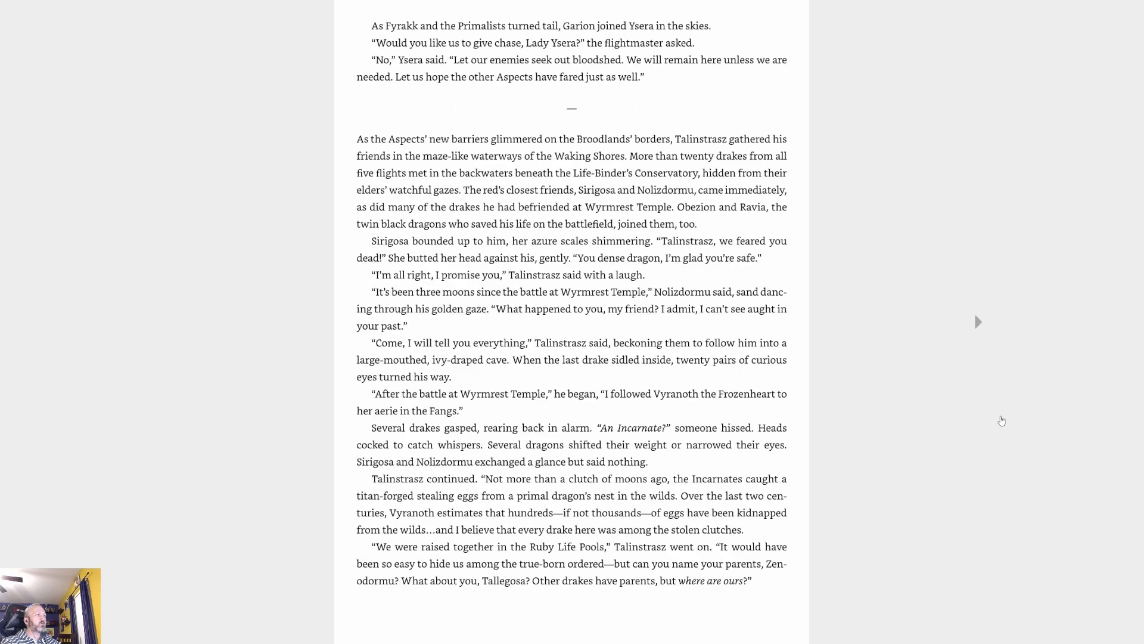
mouse_move(997, 451)
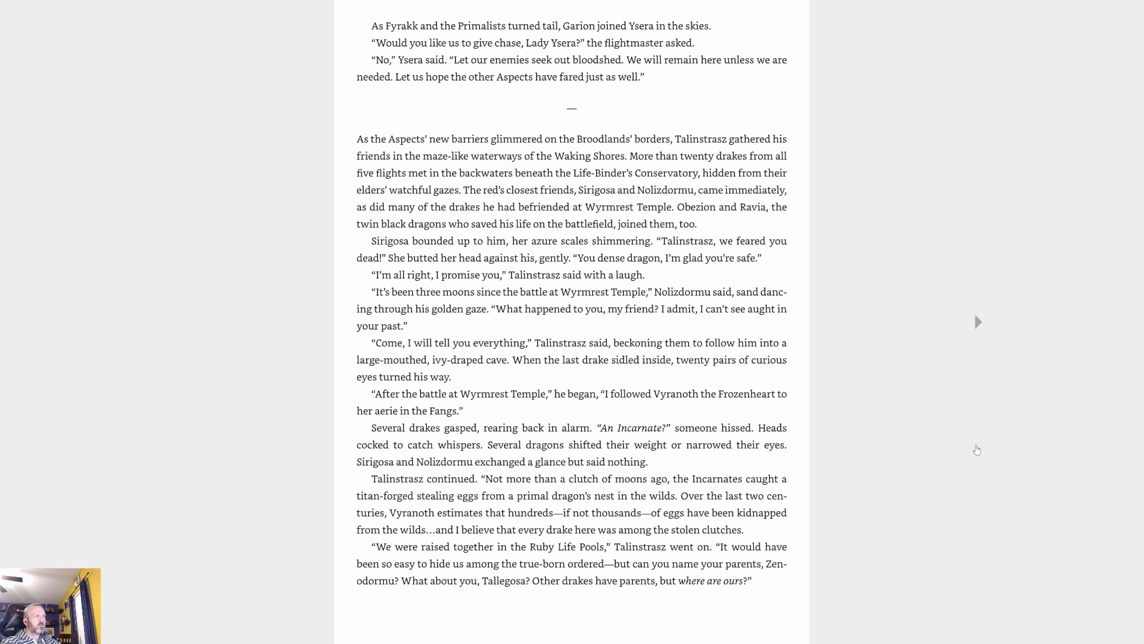
mouse_move(985, 457)
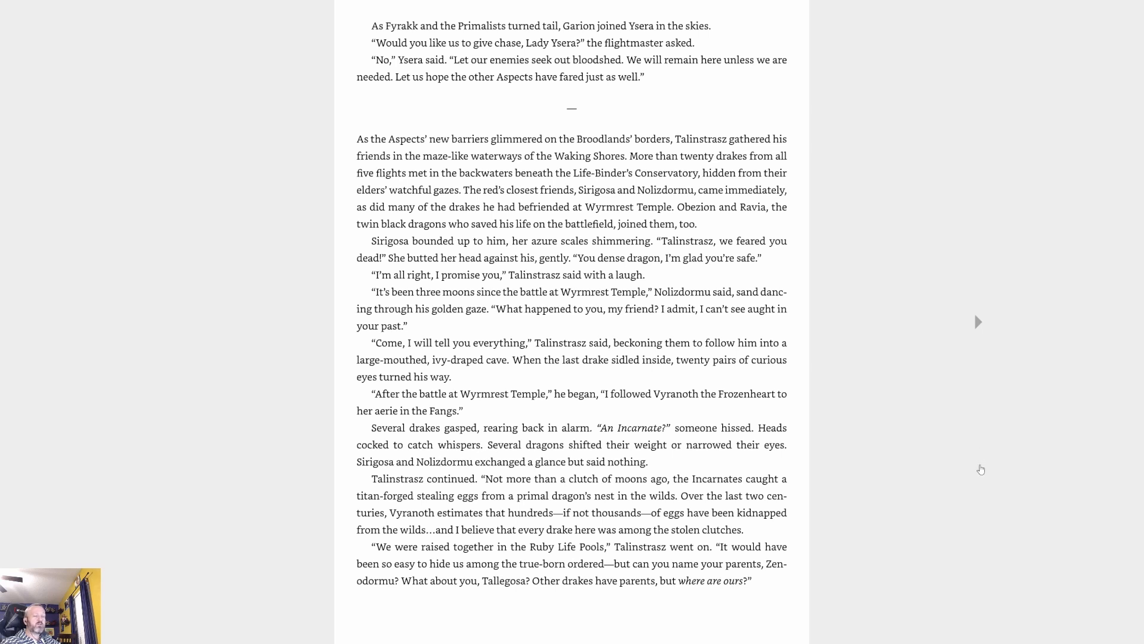
mouse_move(1014, 470)
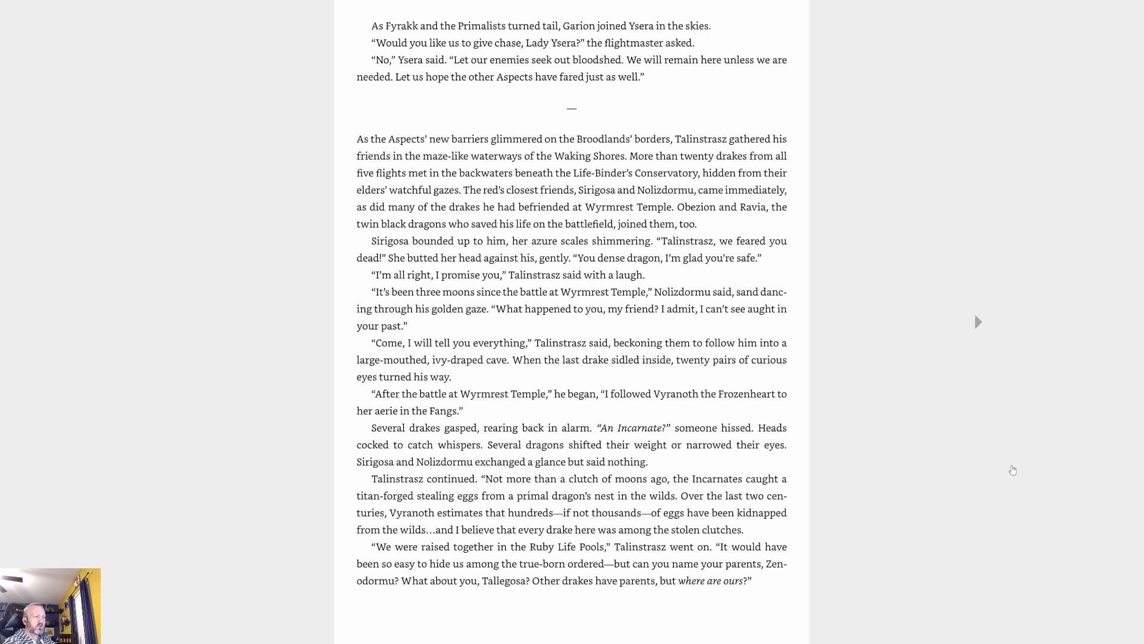
mouse_move(946, 331)
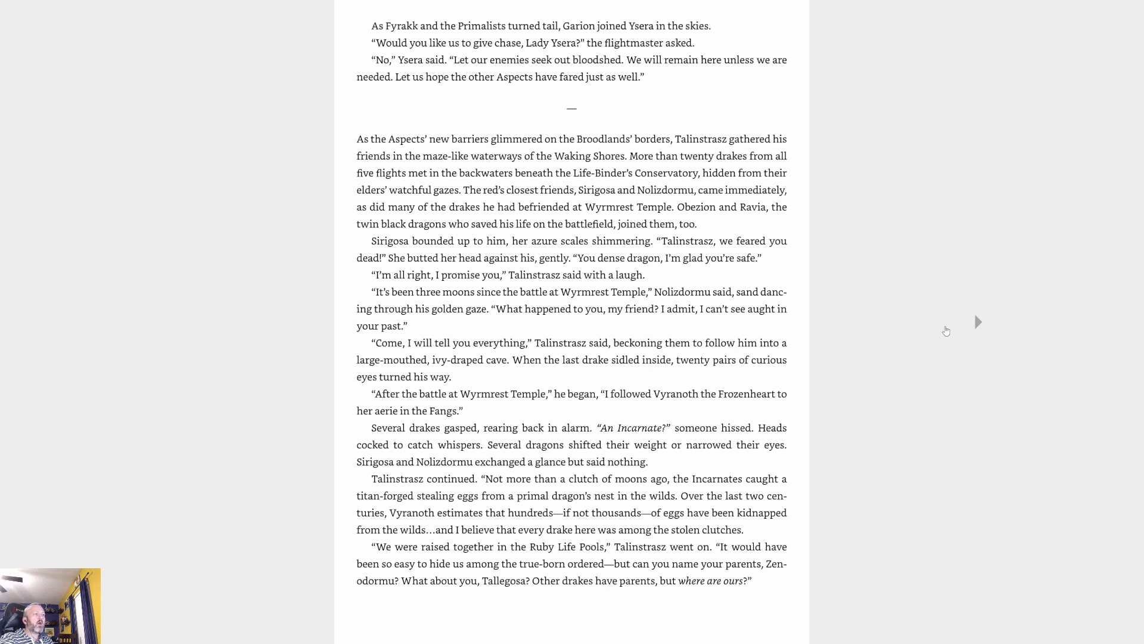
Advance to the page where Obezion attacks Talinstrasz and Lailastrasza confronts him
left_click(977, 320)
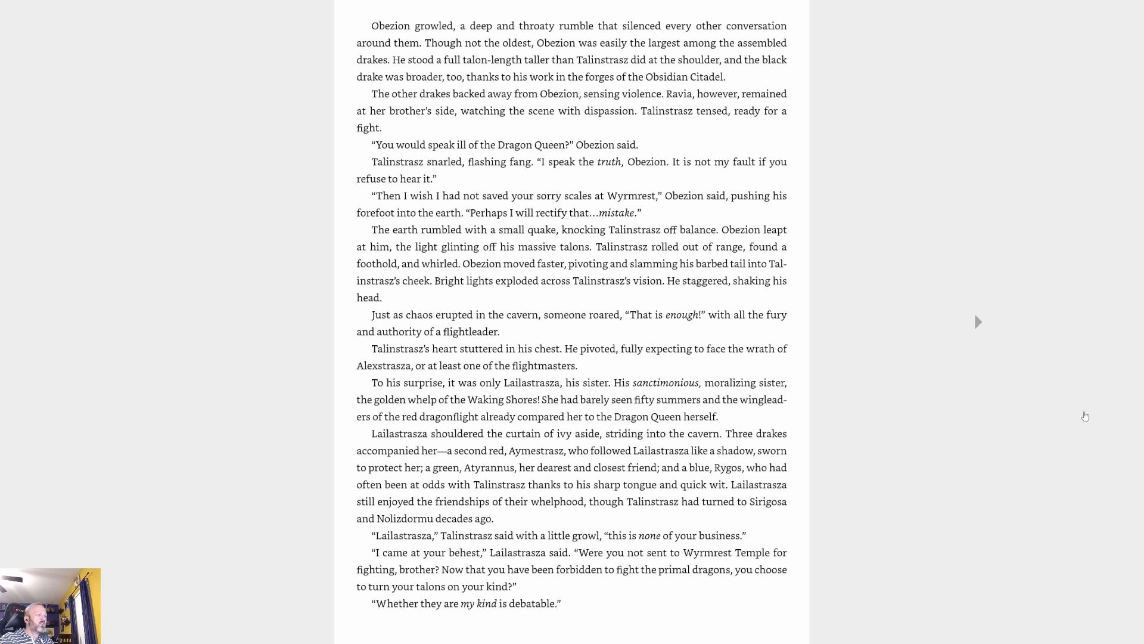
Advance to the page where Lailastrasza rejects the rebellion and Obezion storms out
left_click(977, 321)
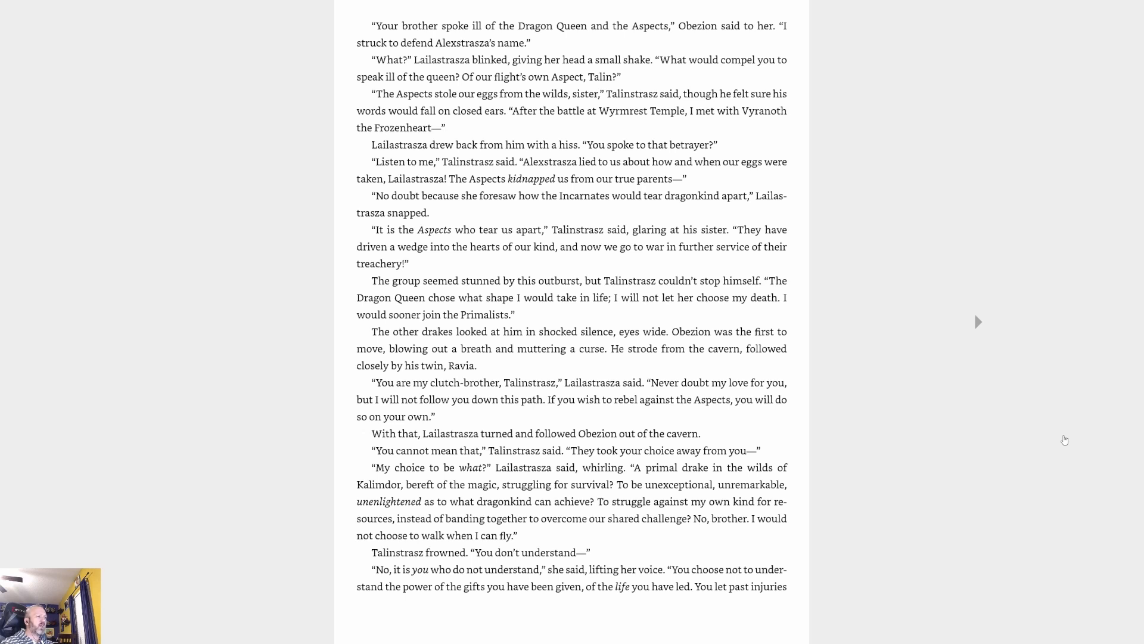
Turn to the chapter's final page ending with "Then let us discuss our first move."
left_click(978, 326)
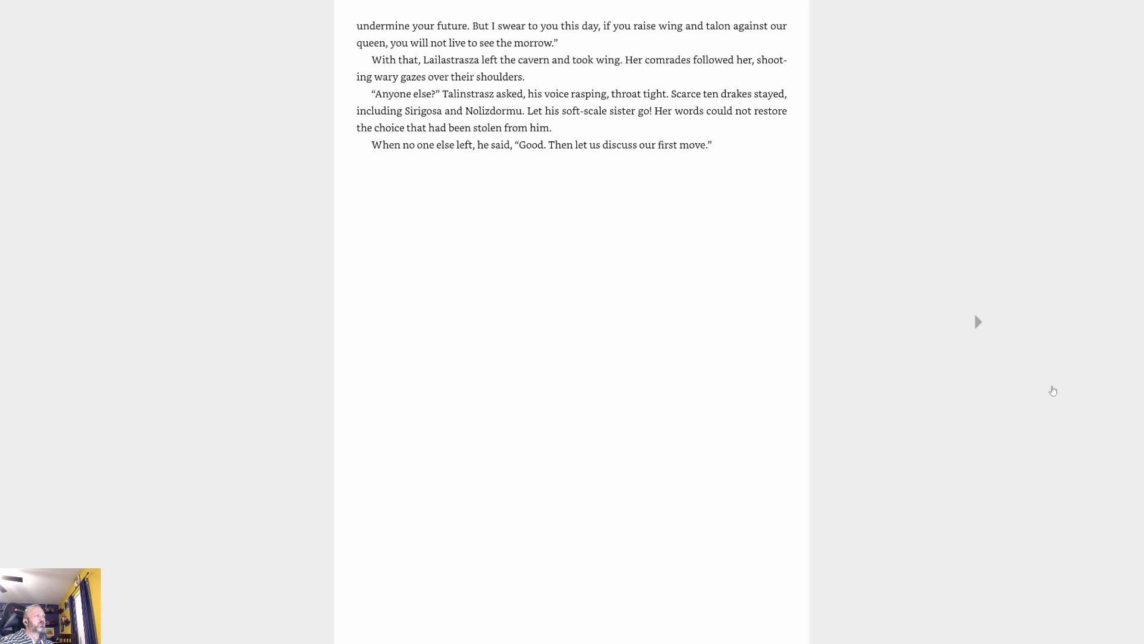
mouse_move(967, 386)
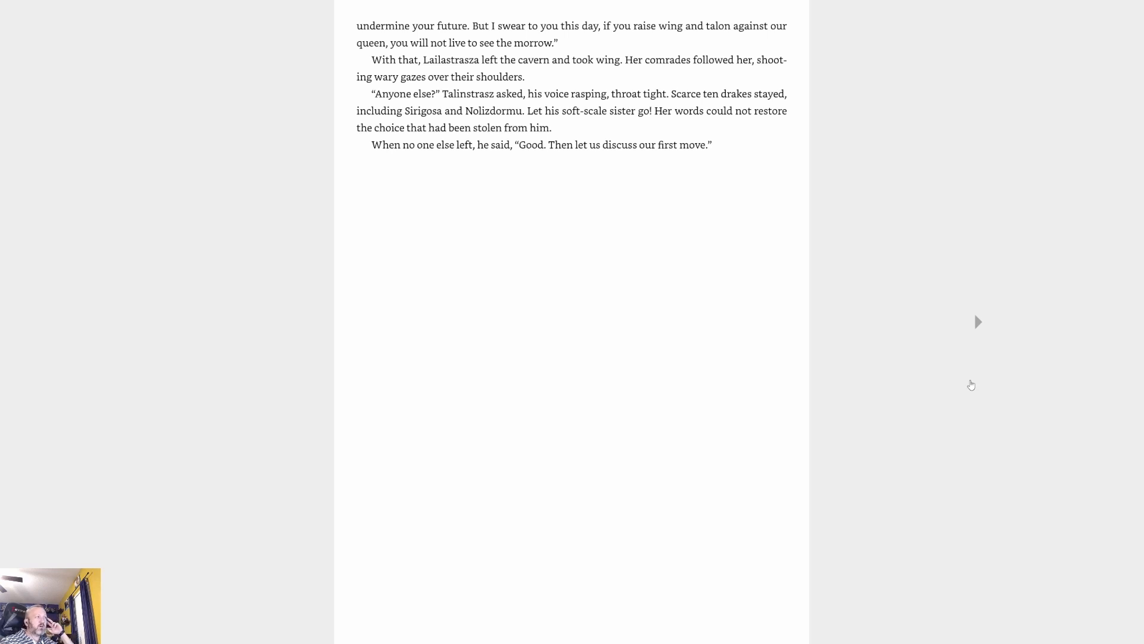
mouse_move(998, 378)
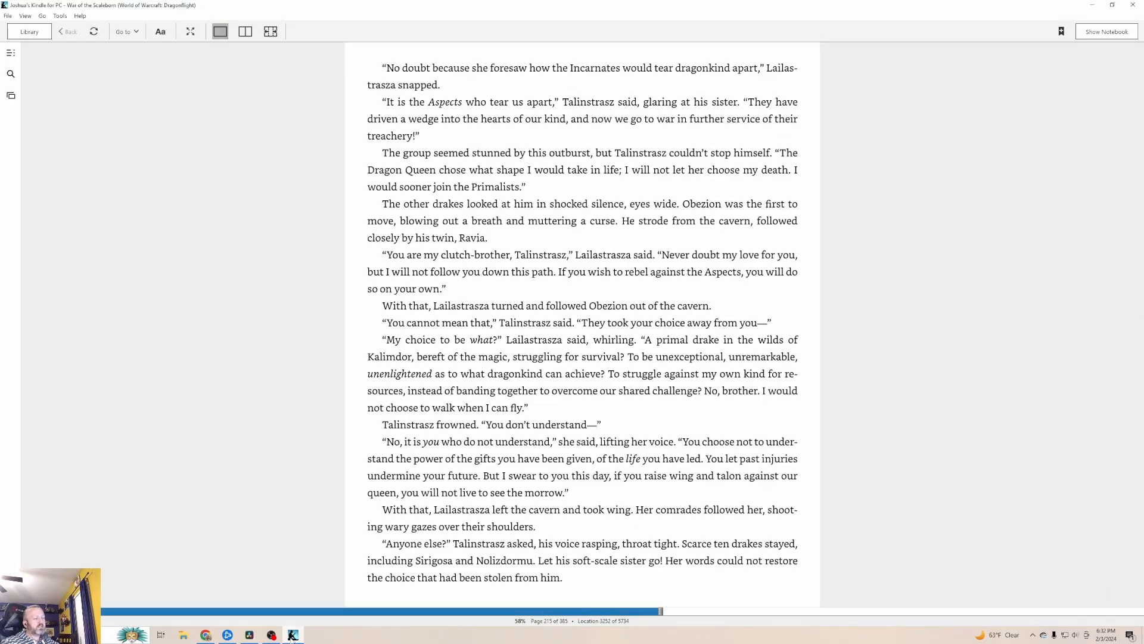
mouse_move(293, 633)
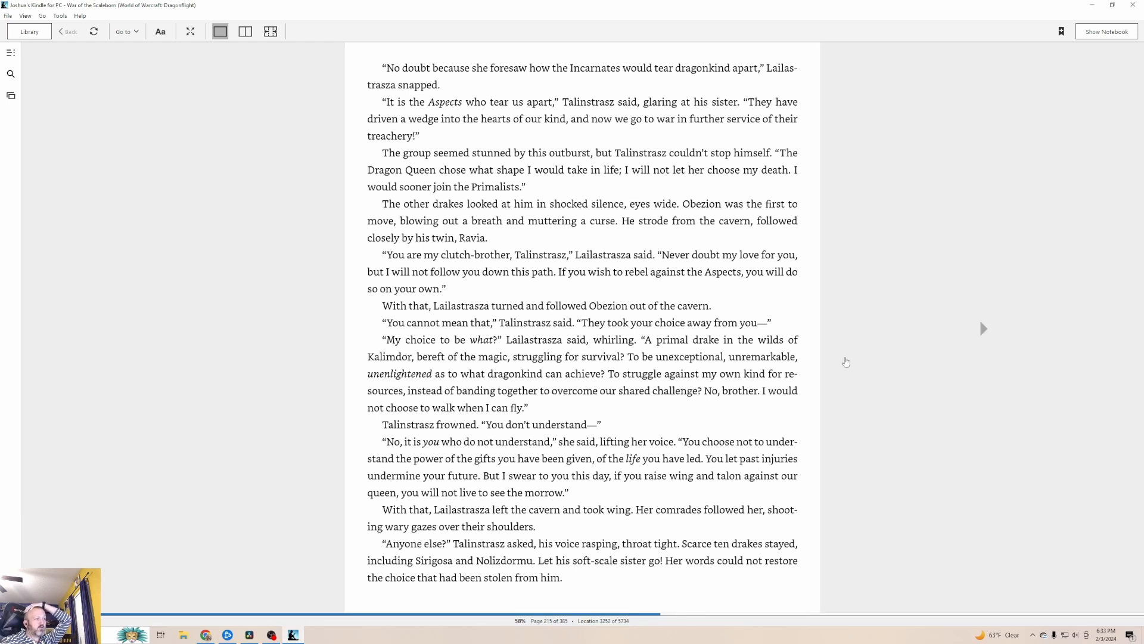
Move forward one page in the windowed view, showing about 58% progress
left_click(983, 329)
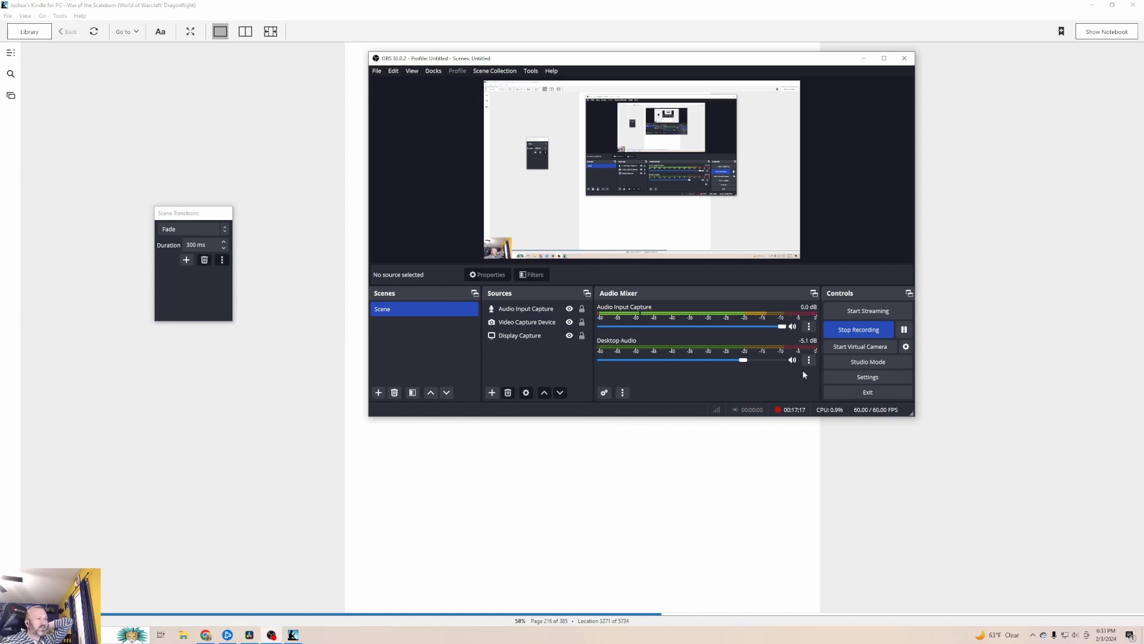
mouse_move(859, 329)
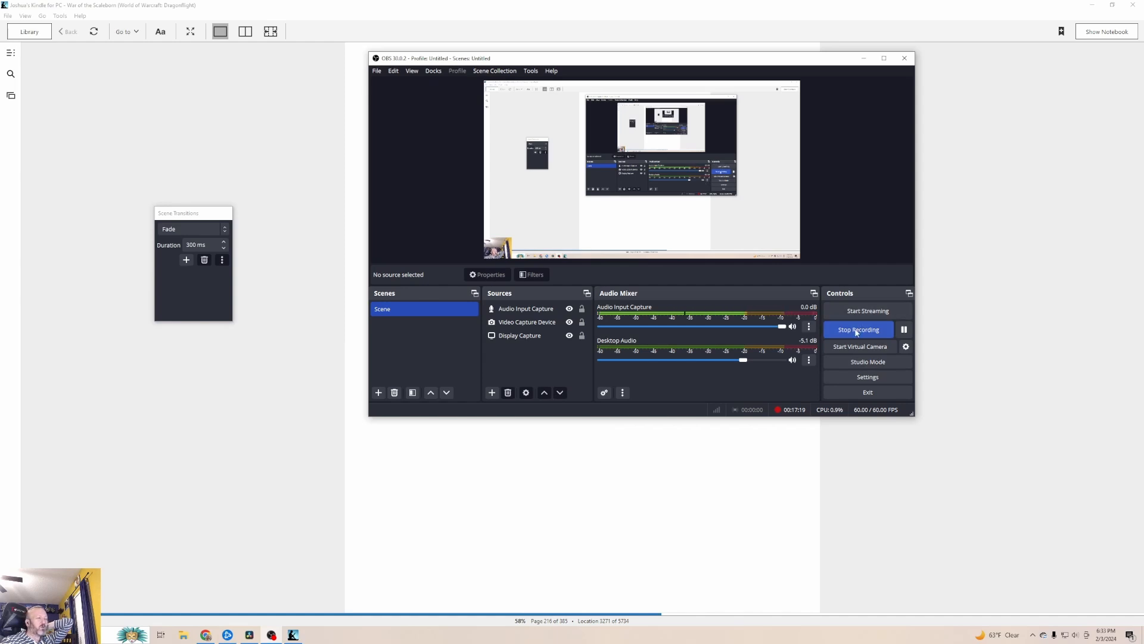